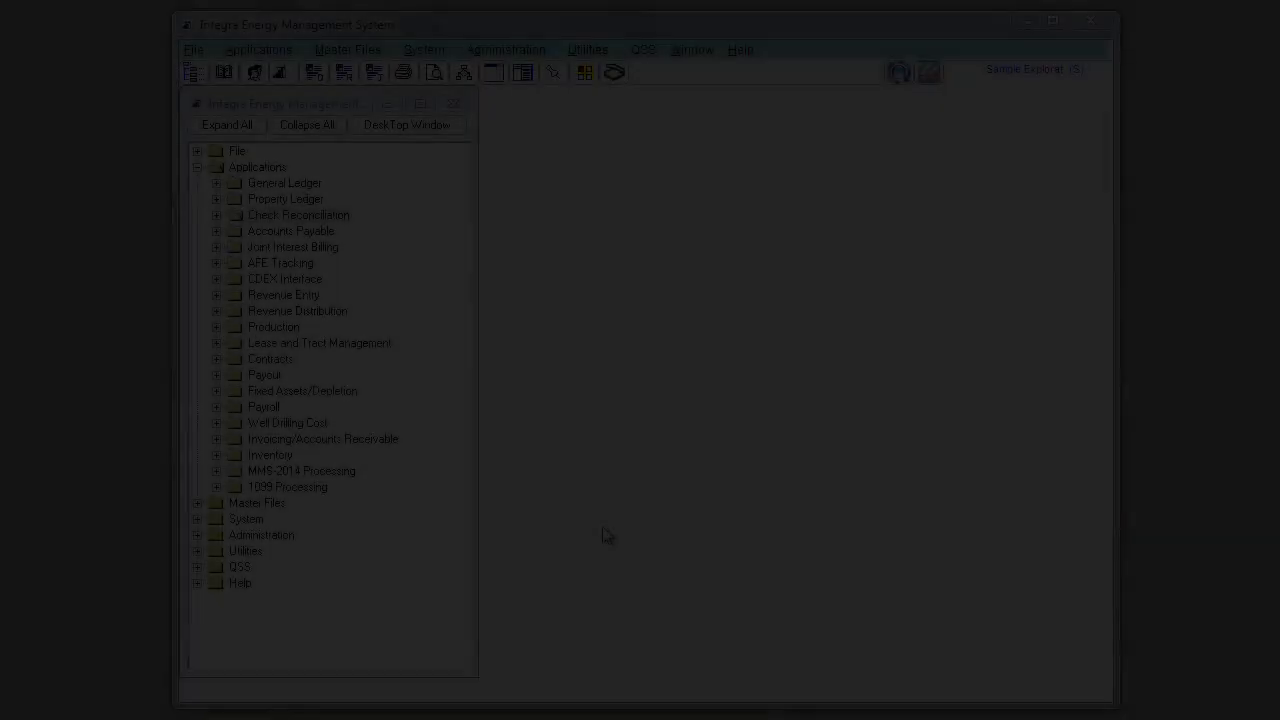
# Navigate Check Reconciliation > Master Files to Bank Account Detail Maintenance, listing three bank accounts.
pyautogui.click(298, 215)
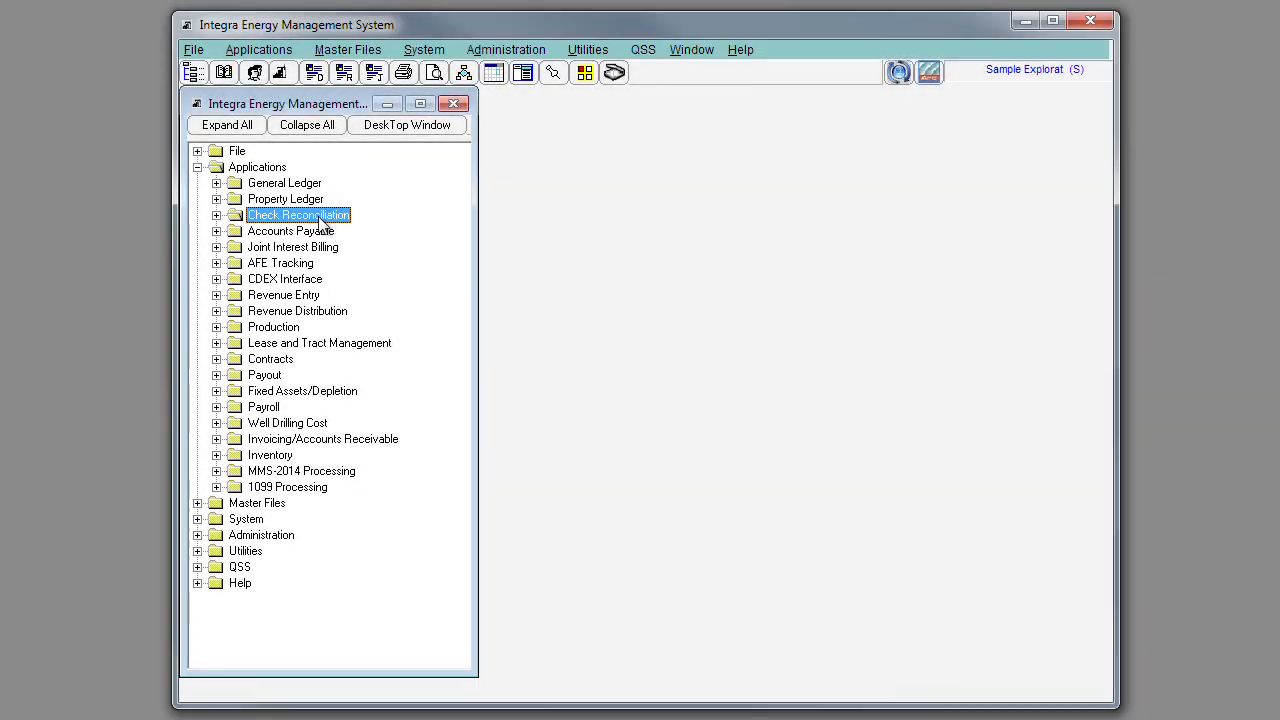
pyautogui.click(216, 215)
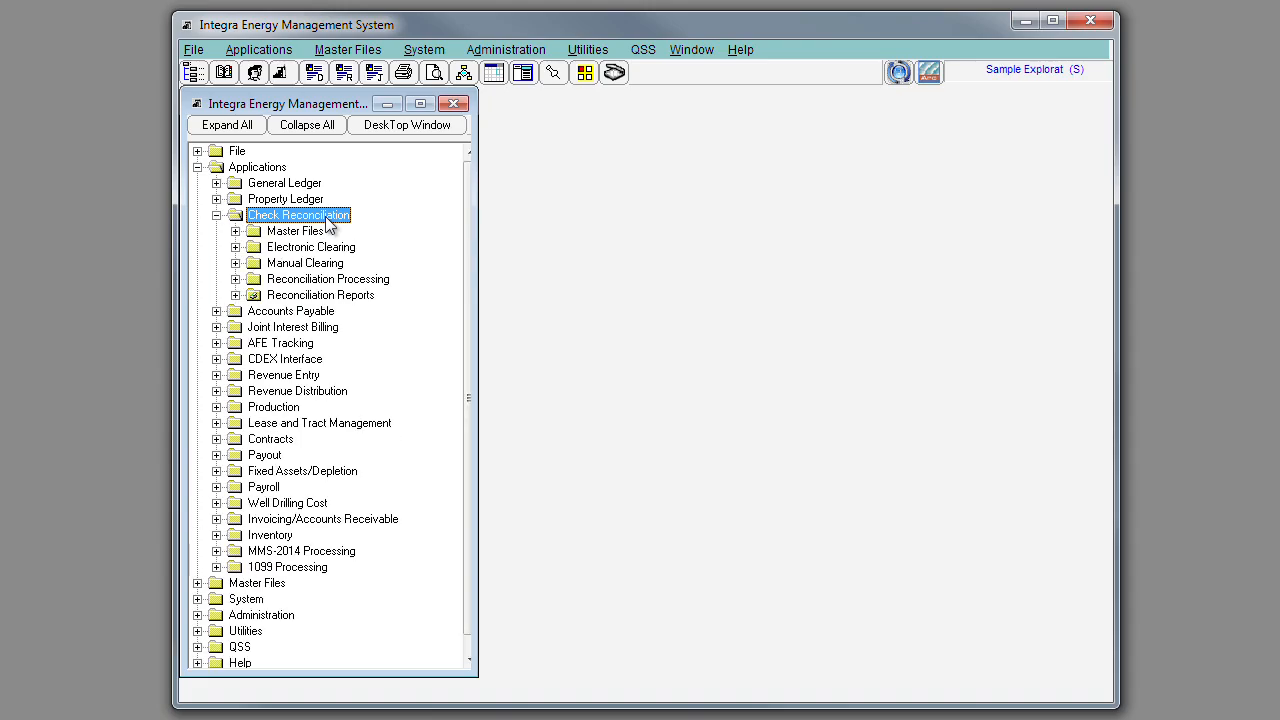
pyautogui.click(295, 230)
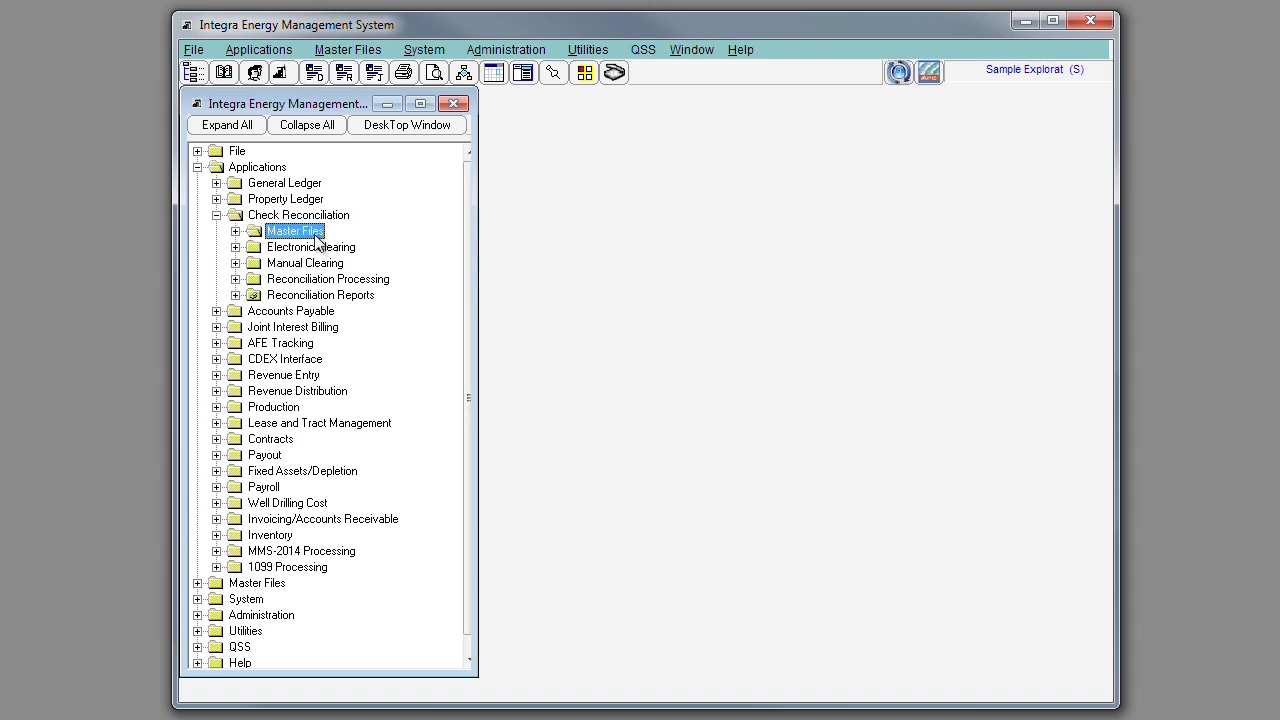
pyautogui.click(236, 231)
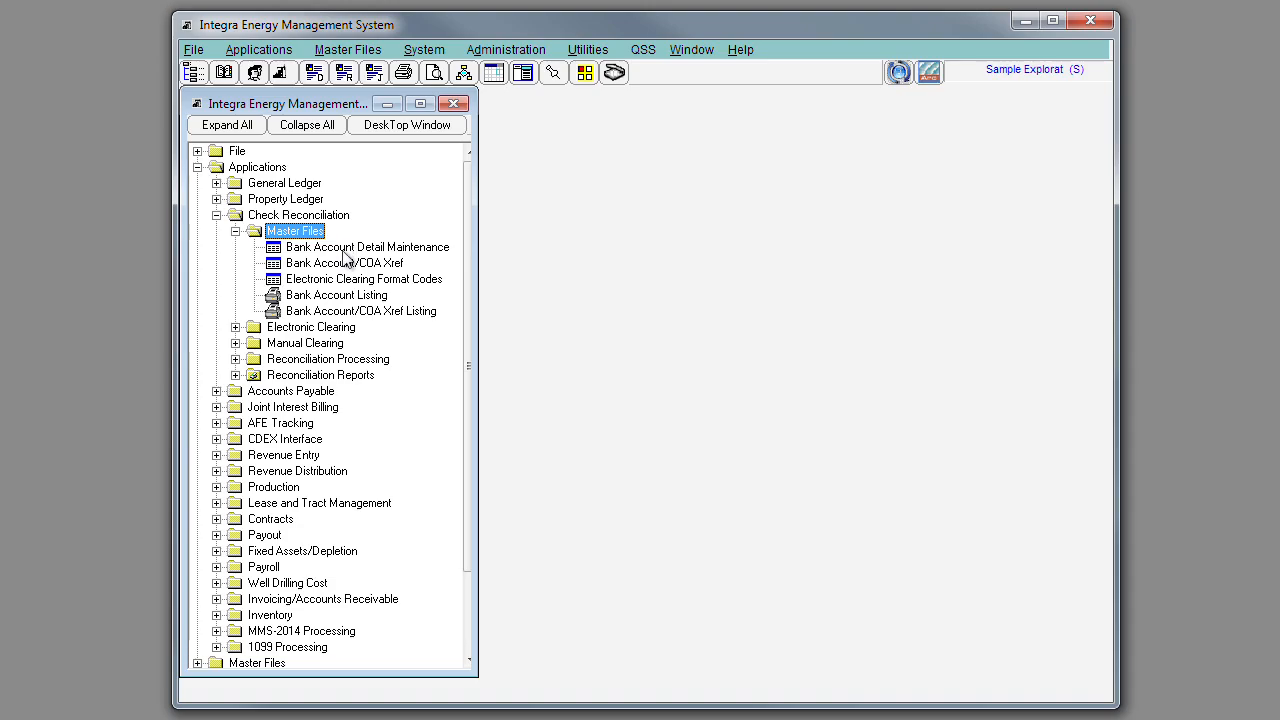
pyautogui.click(367, 247)
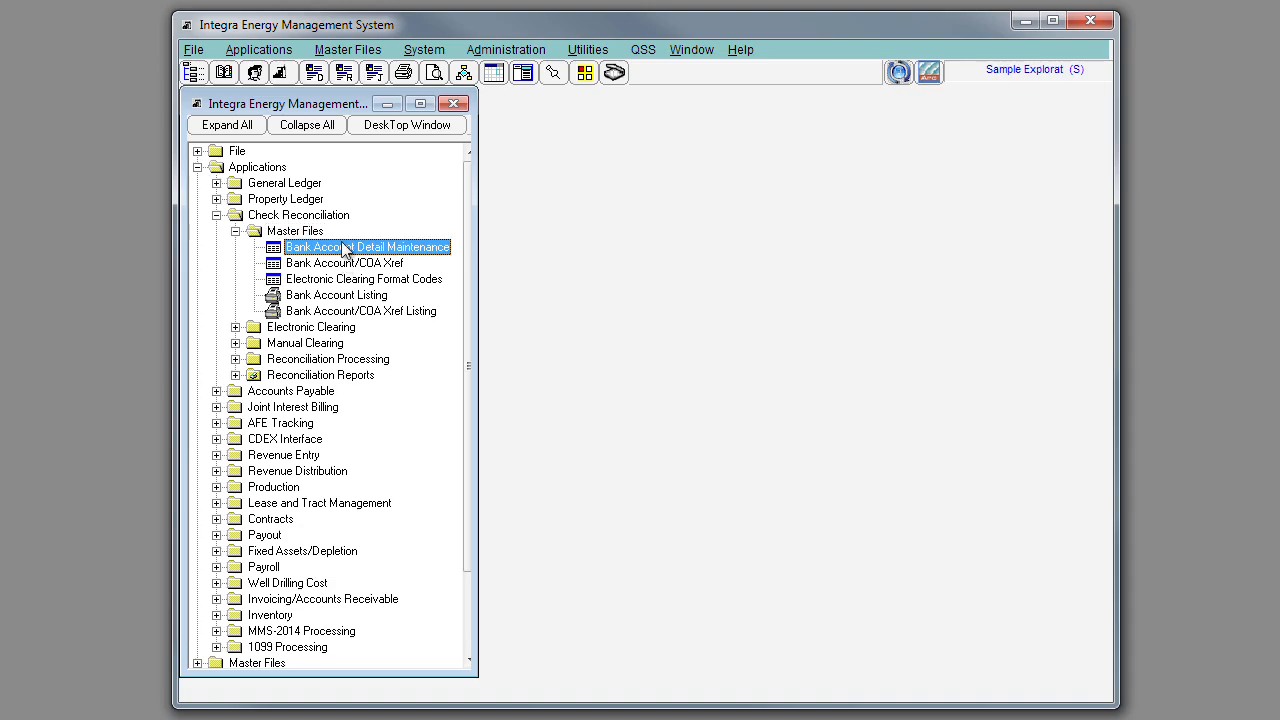
pyautogui.doubleClick(367, 247)
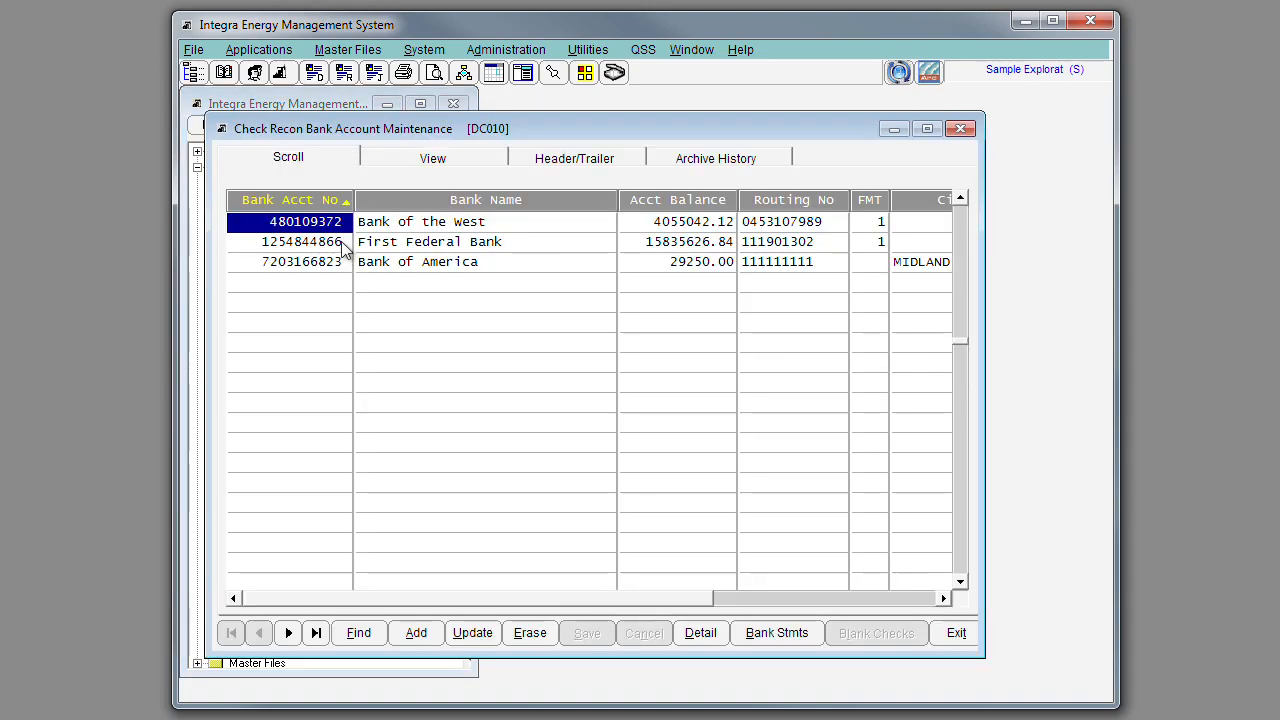
# Review Bank of the West's full account details, then exit bank account maintenance.
pyautogui.click(432, 158)
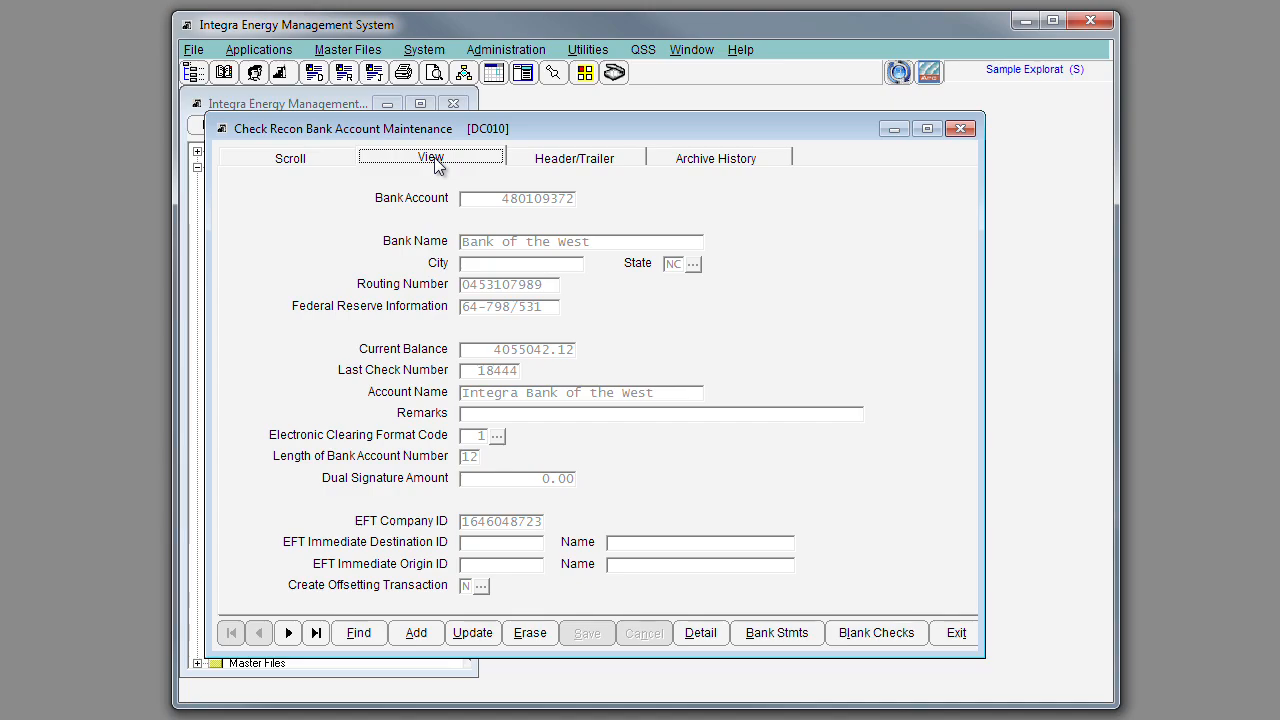
pyautogui.moveTo(573, 248)
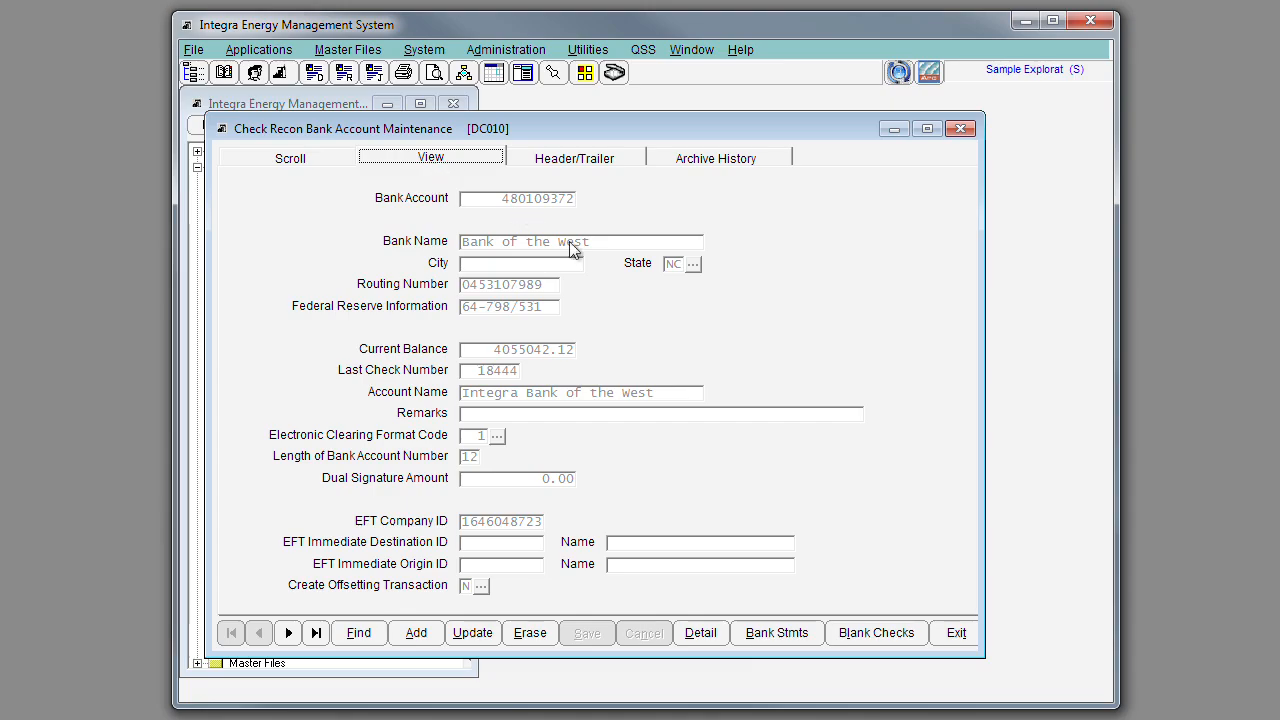
pyautogui.moveTo(876, 632)
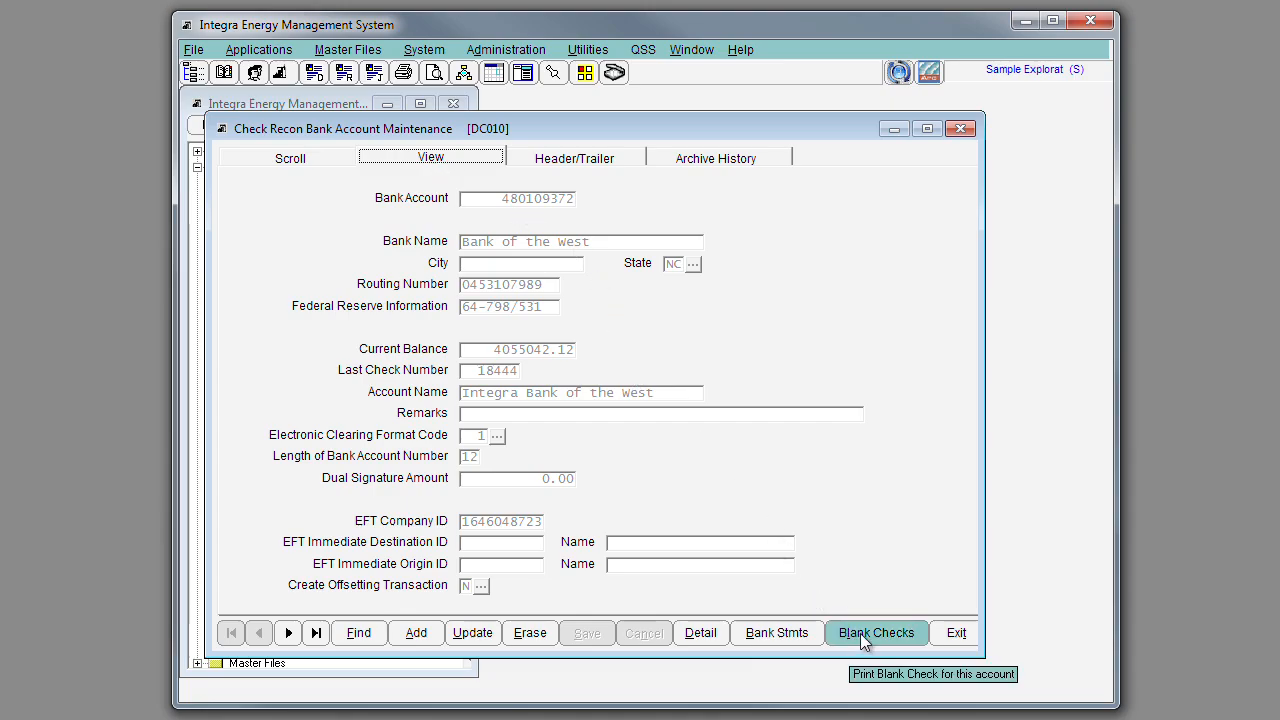
pyautogui.moveTo(880, 638)
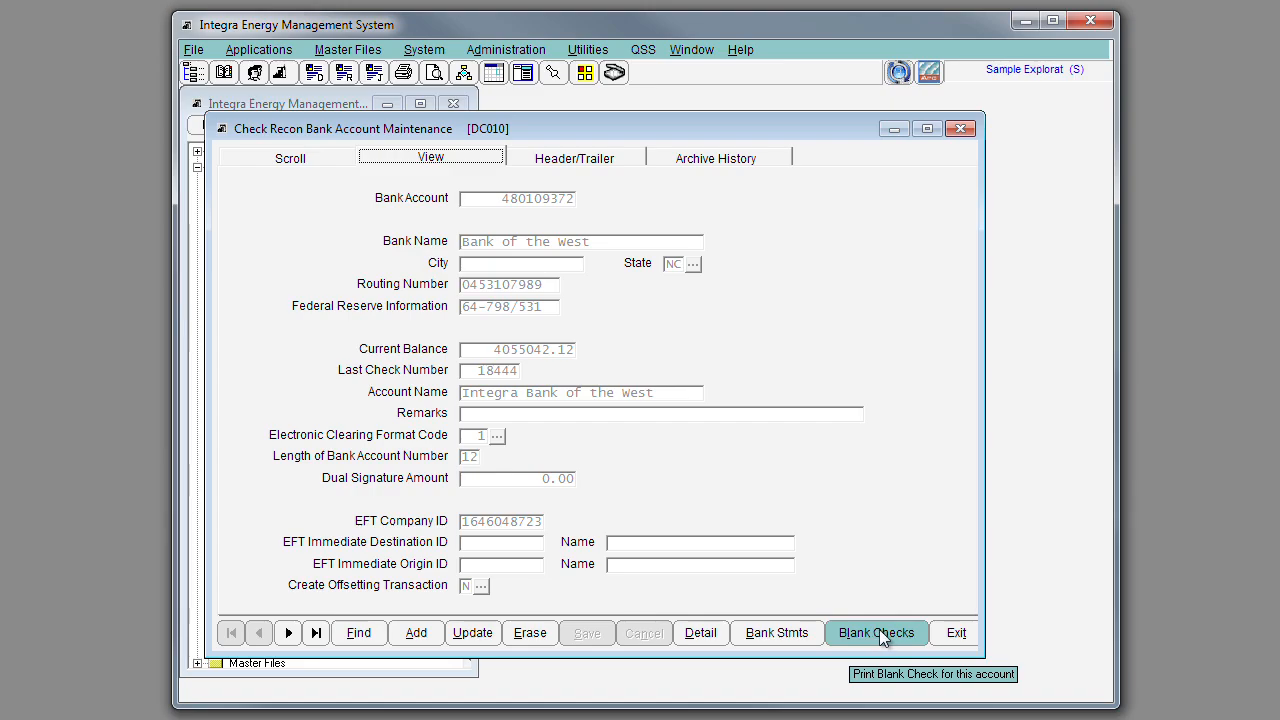
pyautogui.moveTo(450, 305)
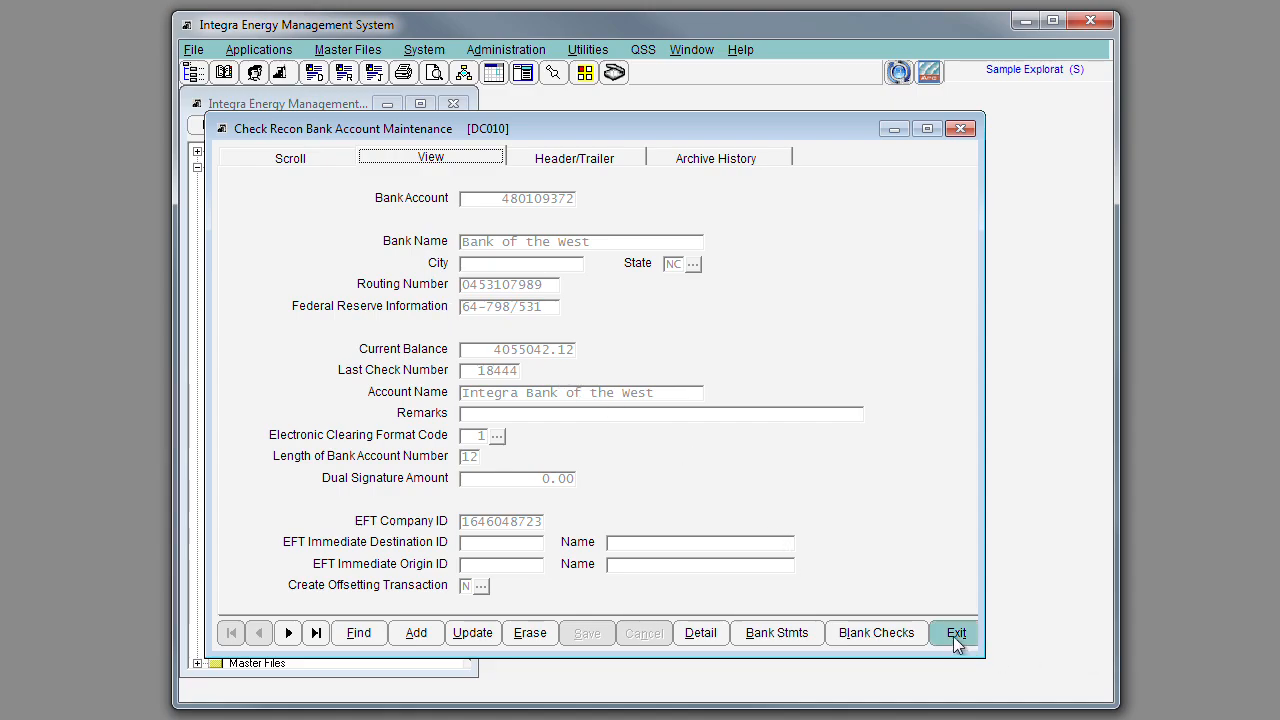
pyautogui.click(956, 632)
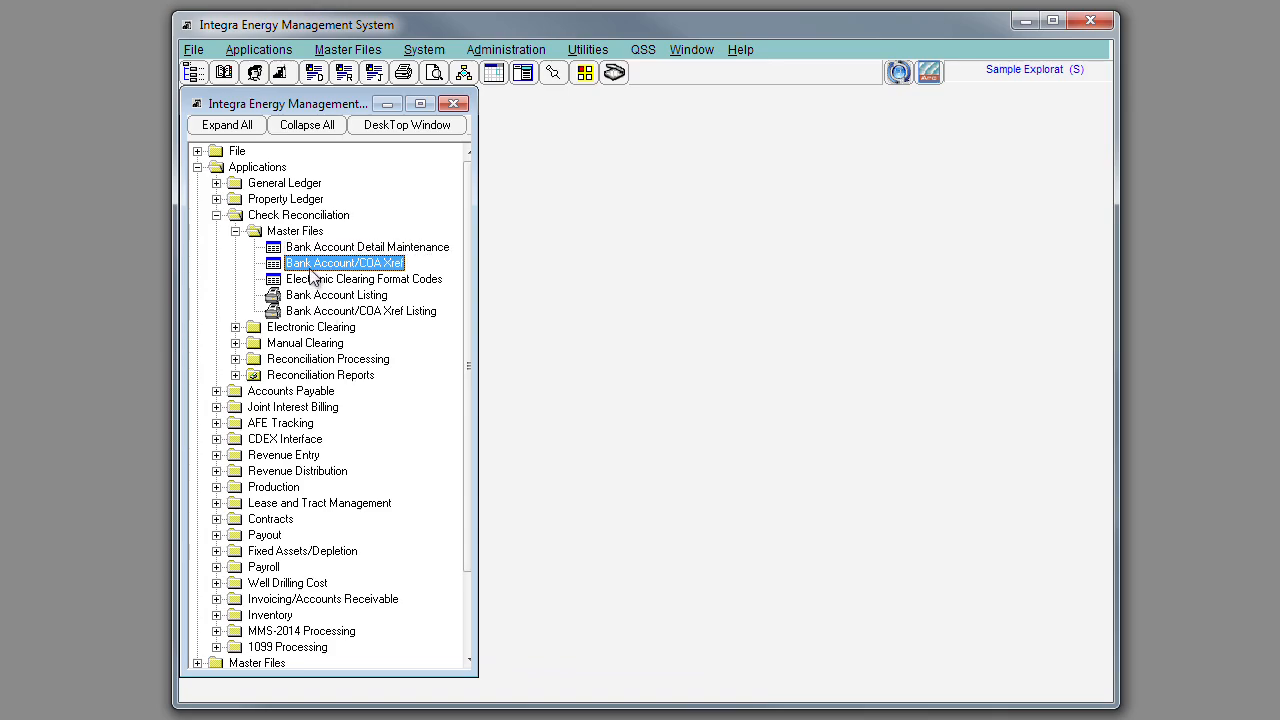
pyautogui.doubleClick(344, 262)
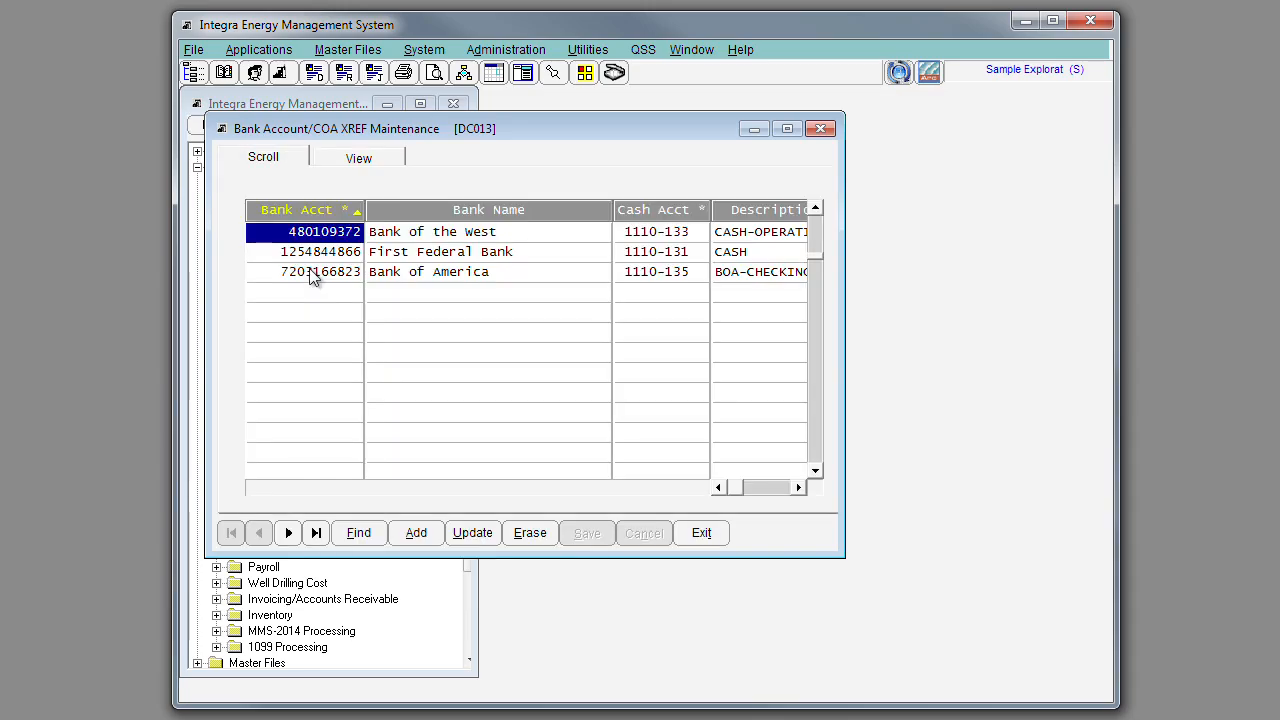
pyautogui.moveTo(320, 280)
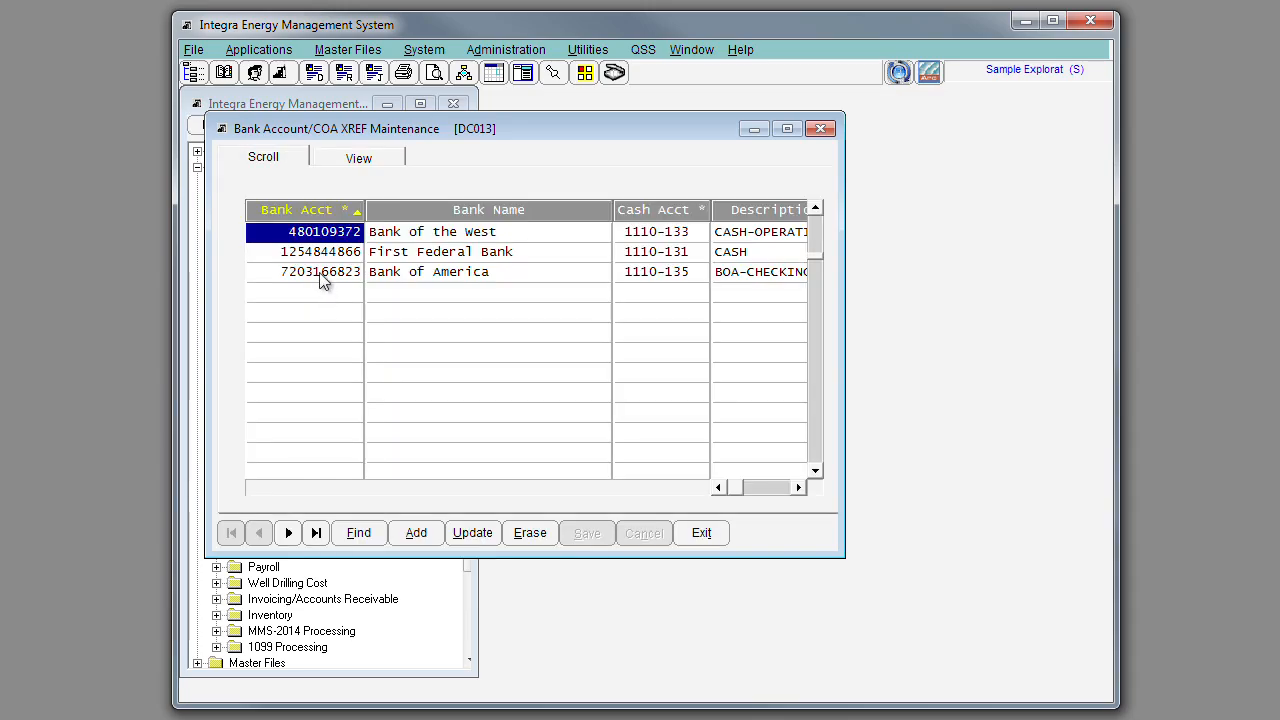
pyautogui.click(320, 271)
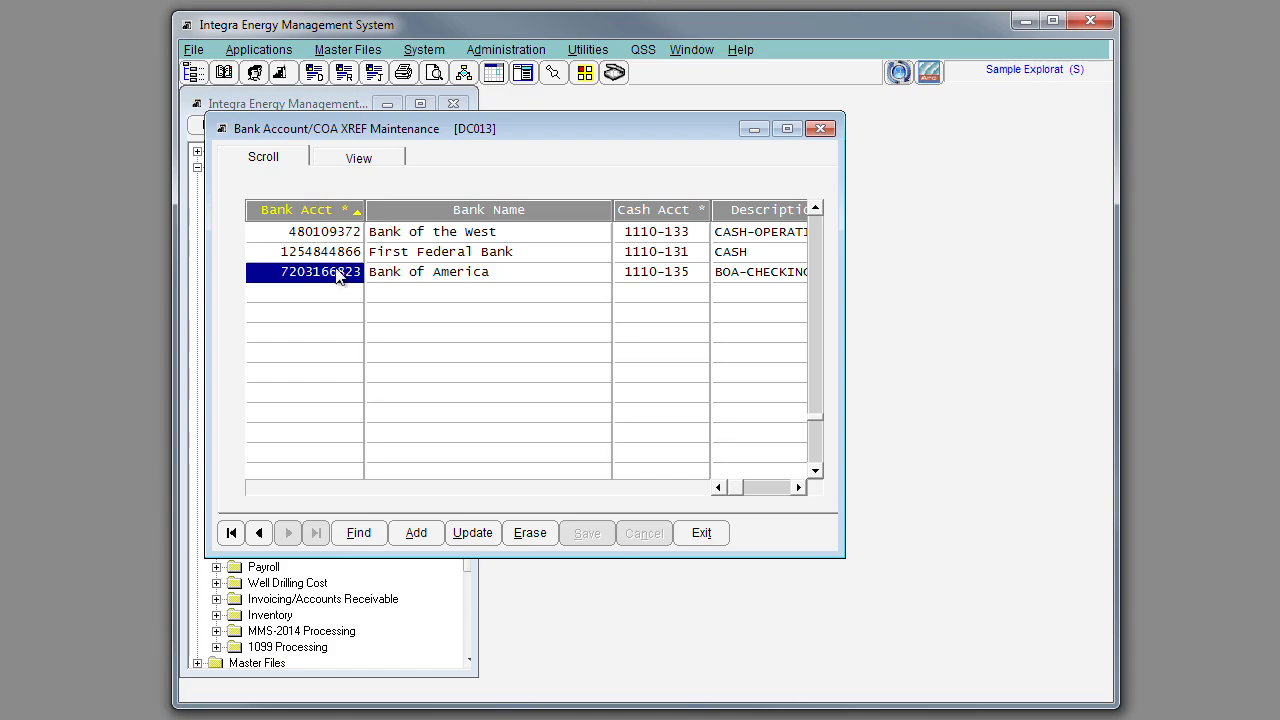
pyautogui.moveTo(655, 283)
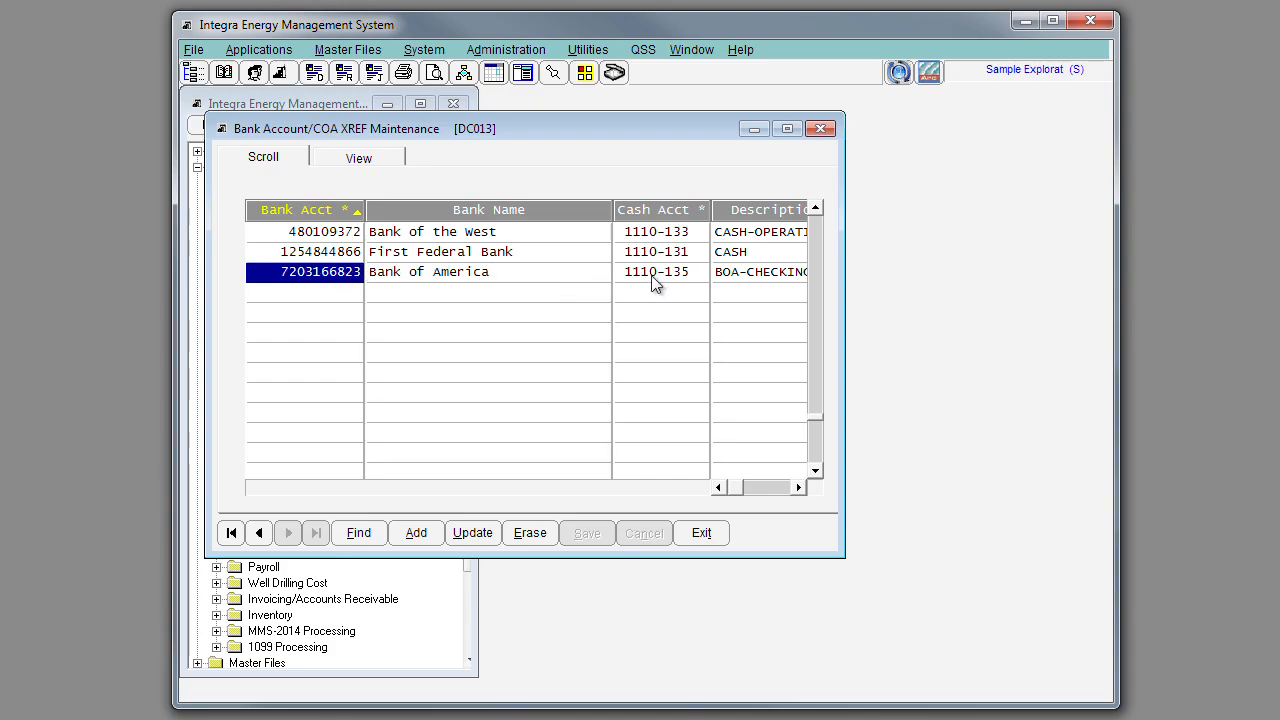
pyautogui.click(656, 271)
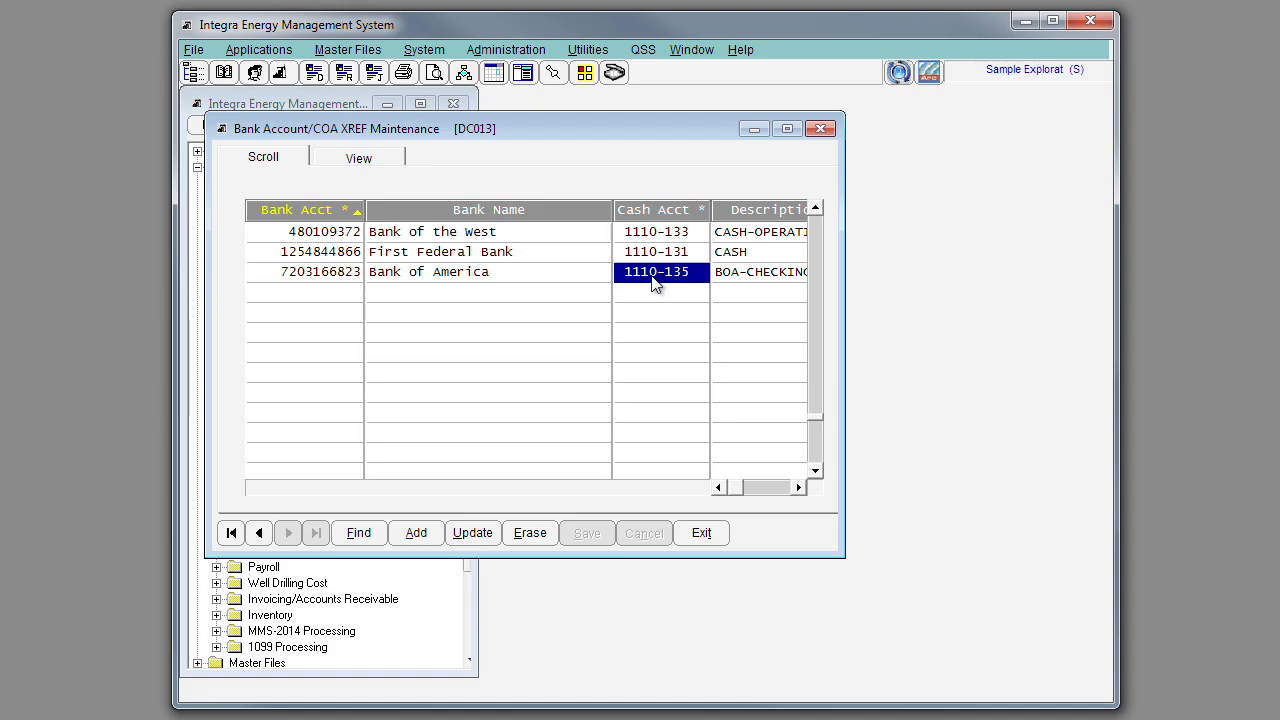
pyautogui.moveTo(690, 571)
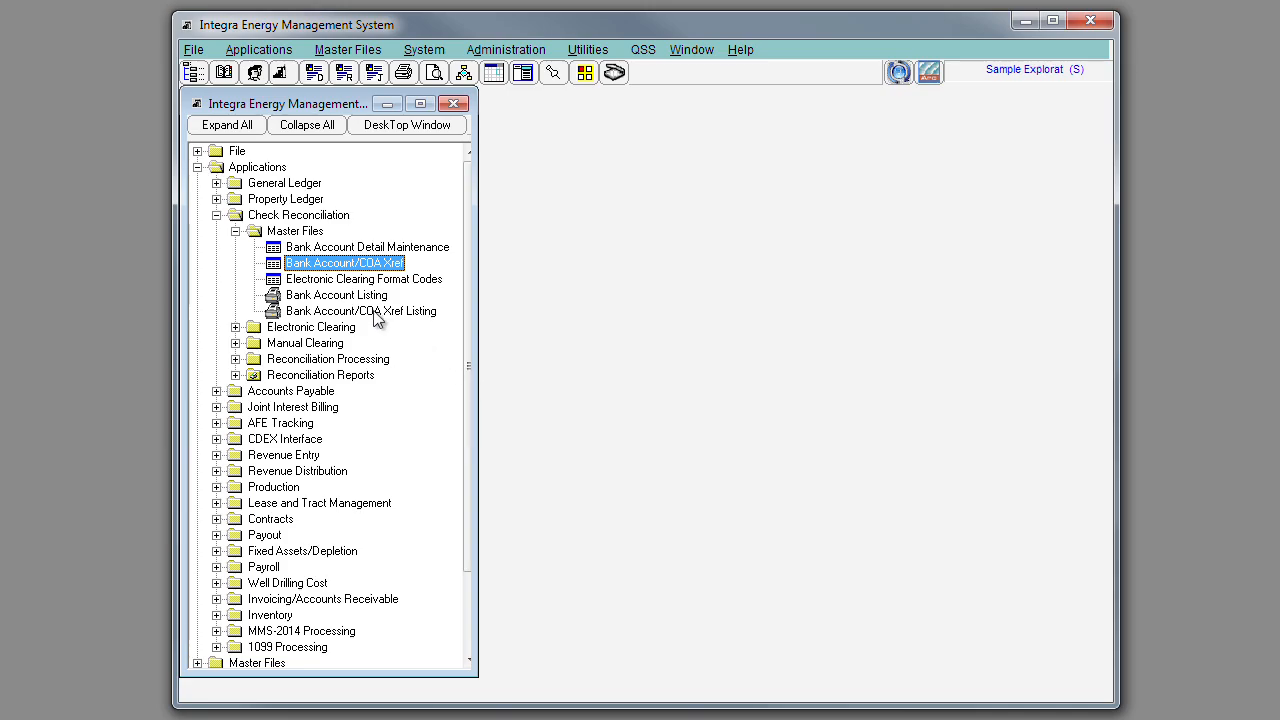
pyautogui.click(363, 278)
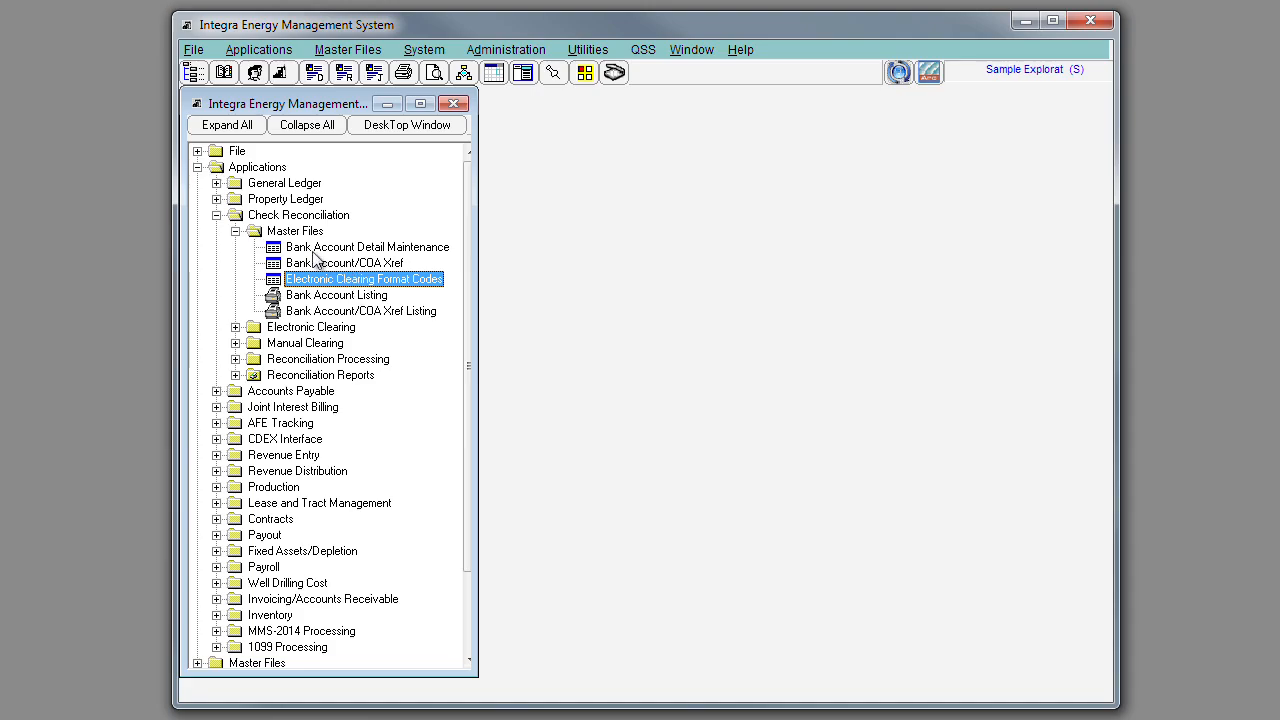
# Reach Clear Detail Items under Manual Clearing, showing Bank of America items 228 and 1005.
pyautogui.click(235, 230)
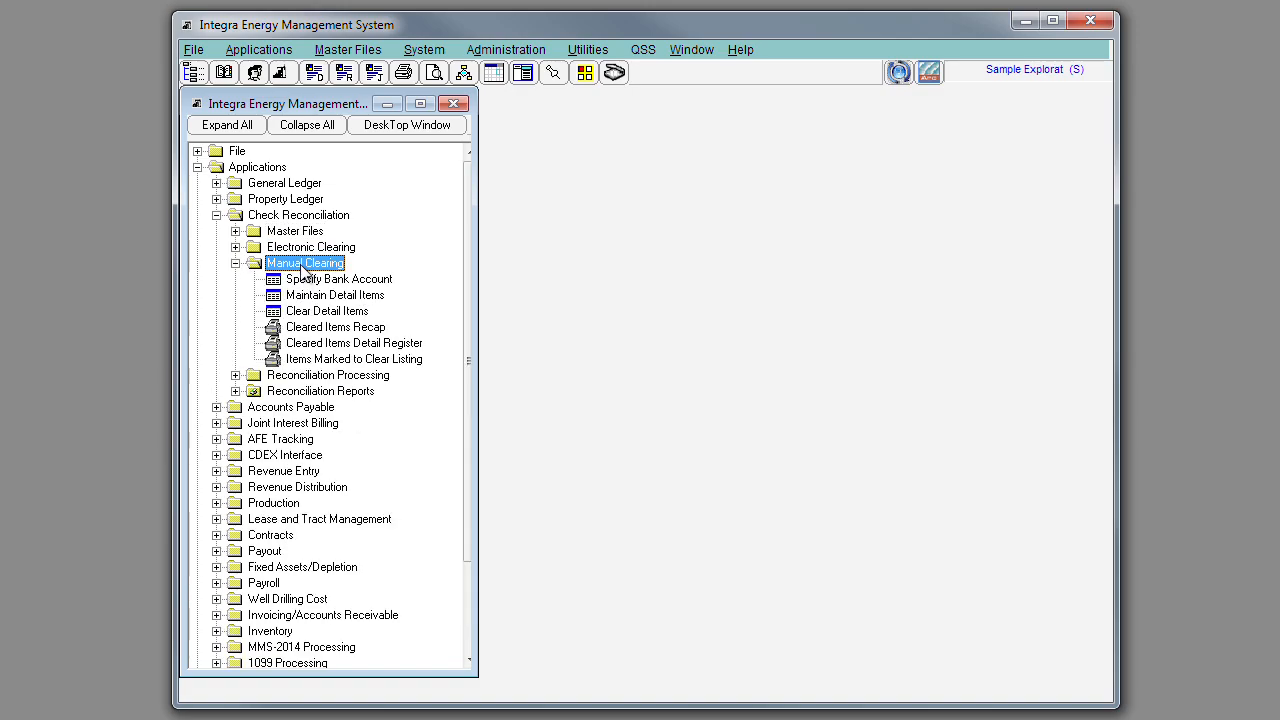
pyautogui.moveTo(328, 333)
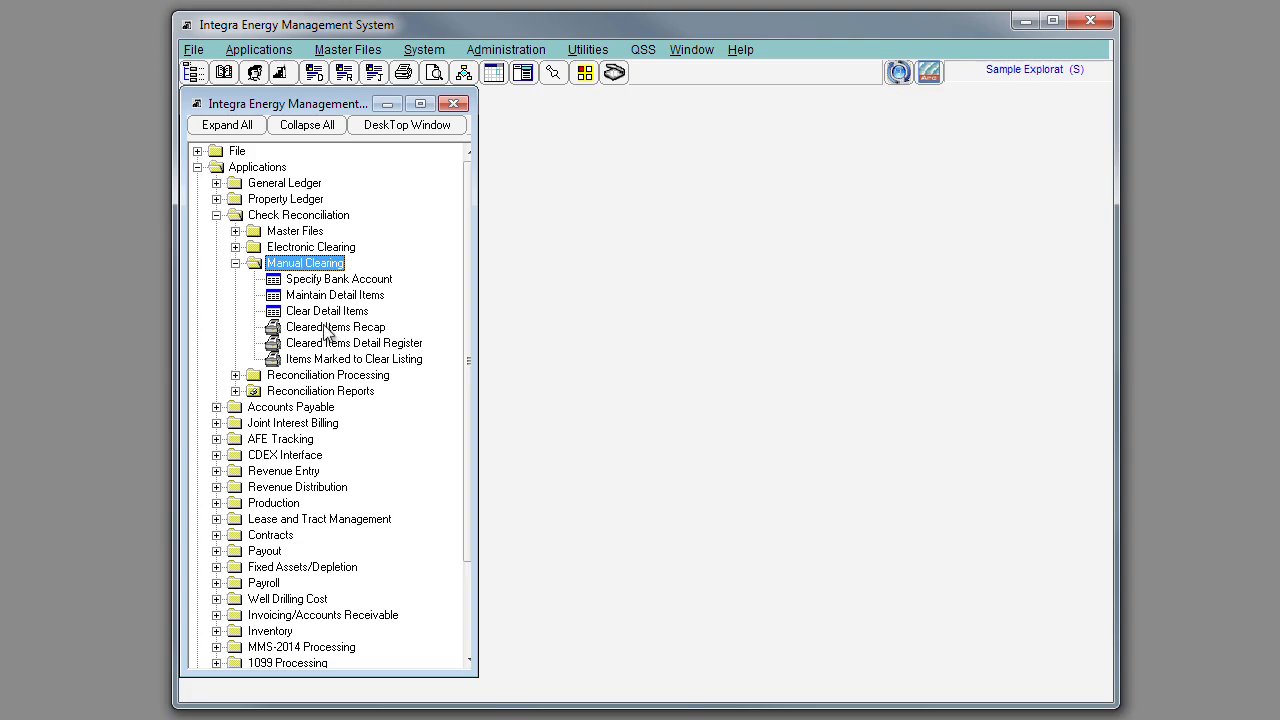
pyautogui.doubleClick(326, 311)
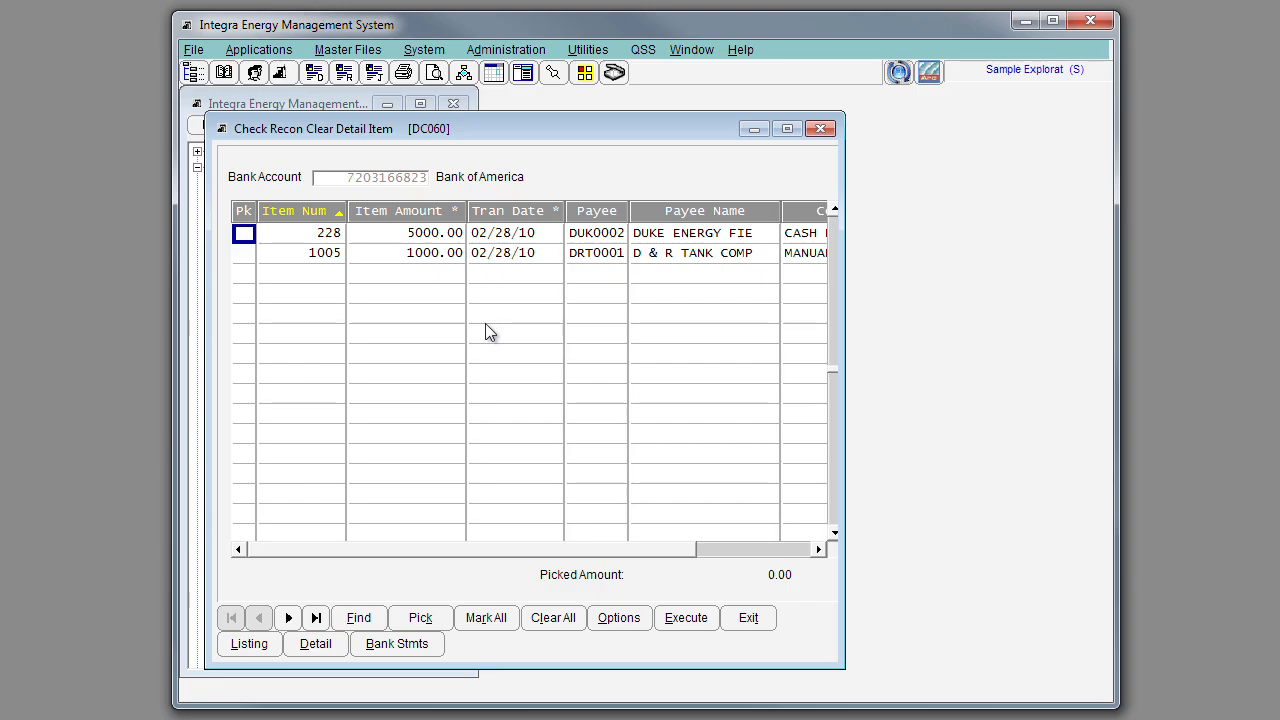
pyautogui.moveTo(335, 311)
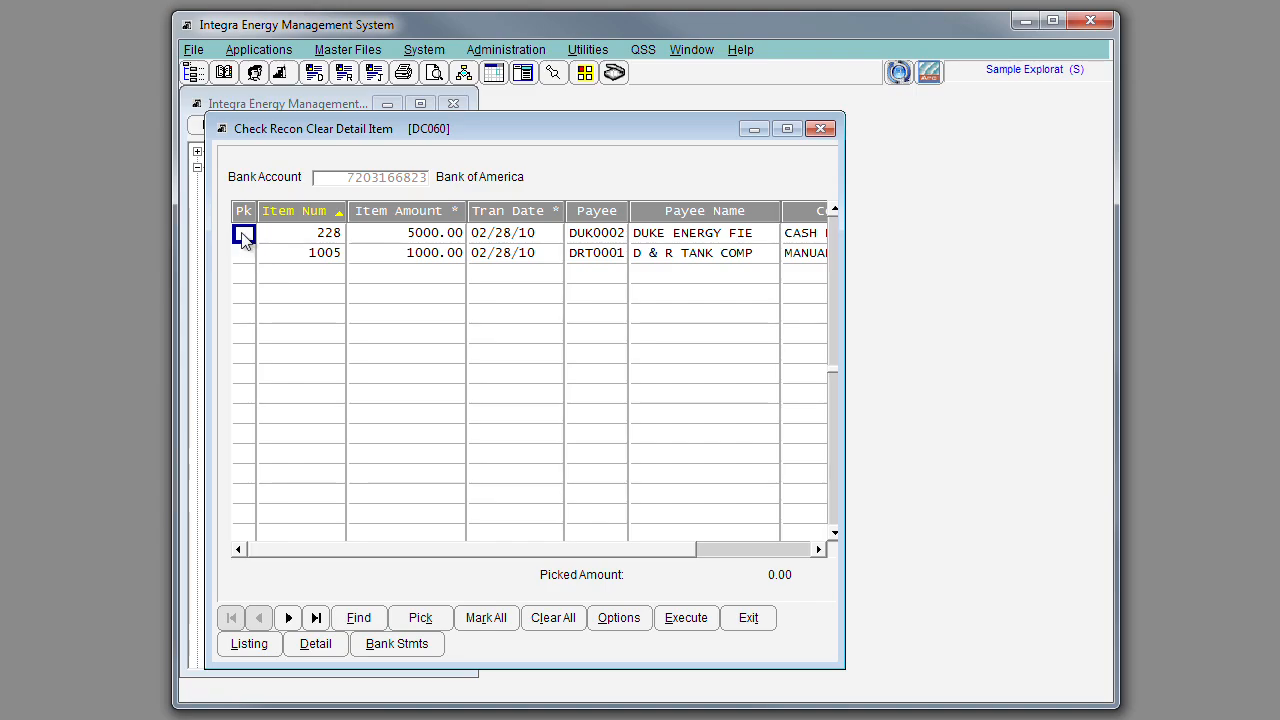
# Review and dismiss the item selection Options for the clearing list.
pyautogui.click(618, 617)
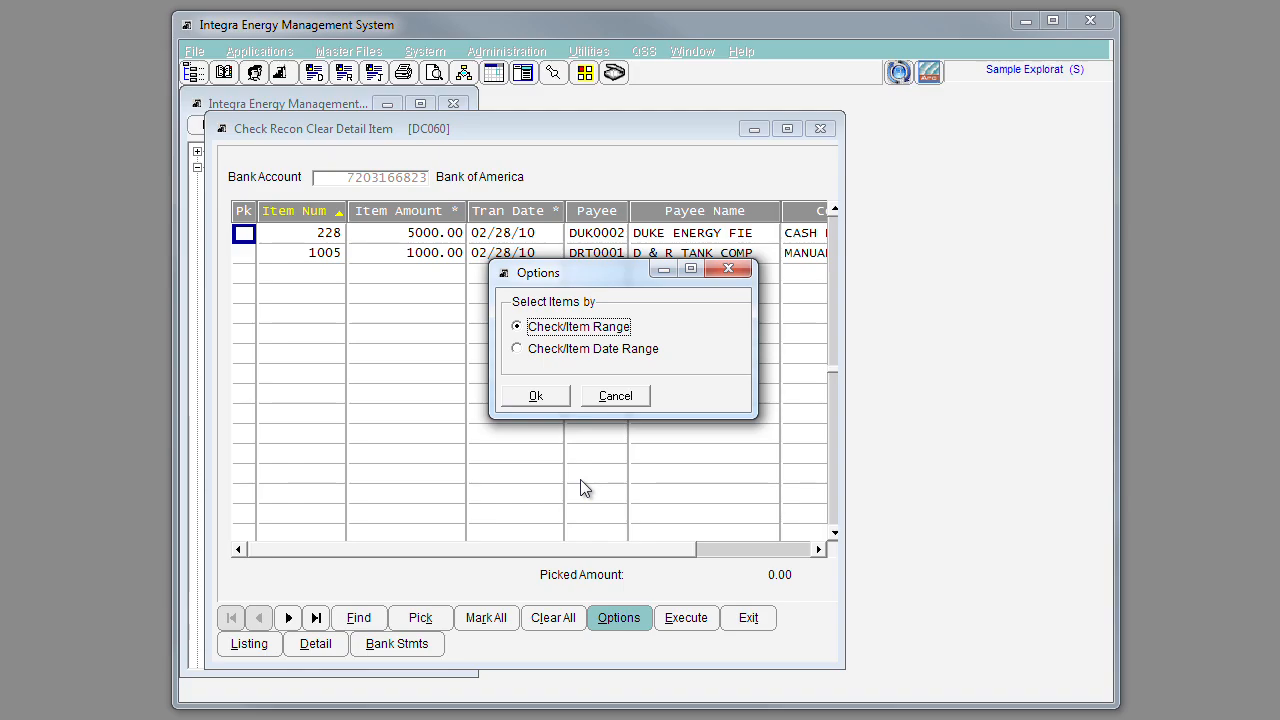
pyautogui.click(615, 395)
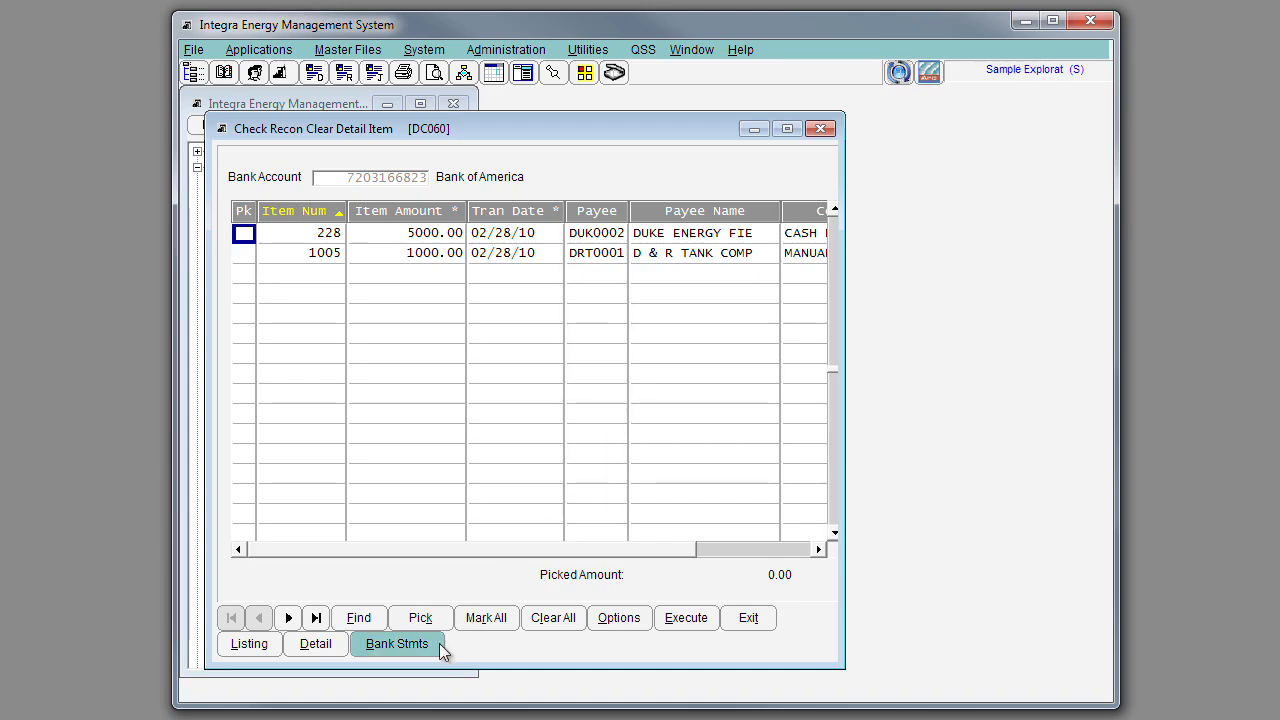
# List Bank of America's three Reconciled statements and produce the reconciliation recap report.
pyautogui.click(396, 643)
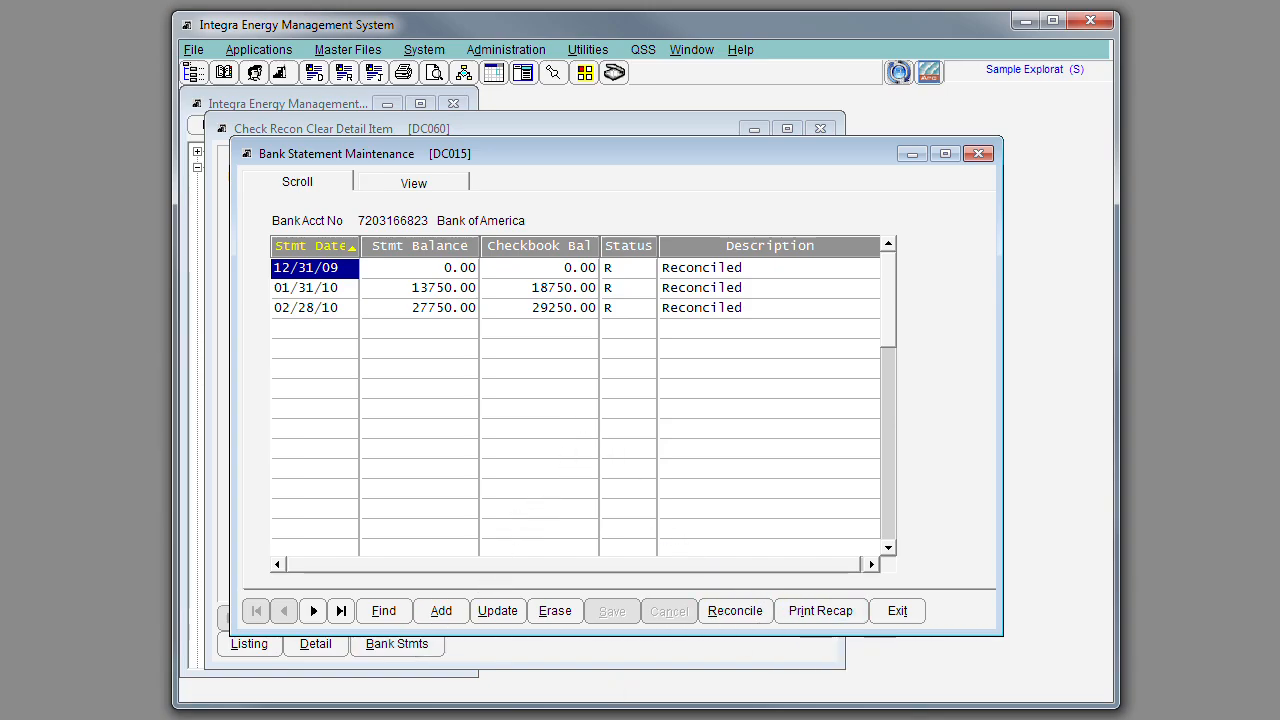
pyautogui.click(820, 610)
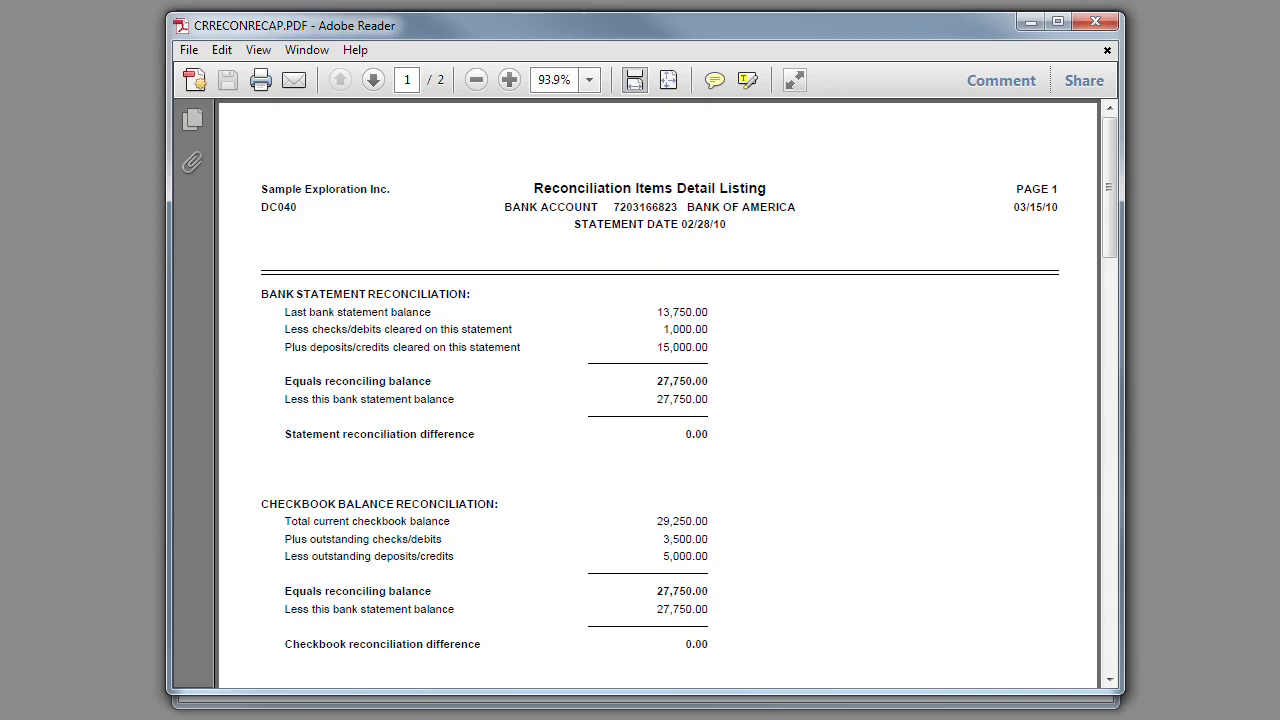
pyautogui.moveTo(630, 459)
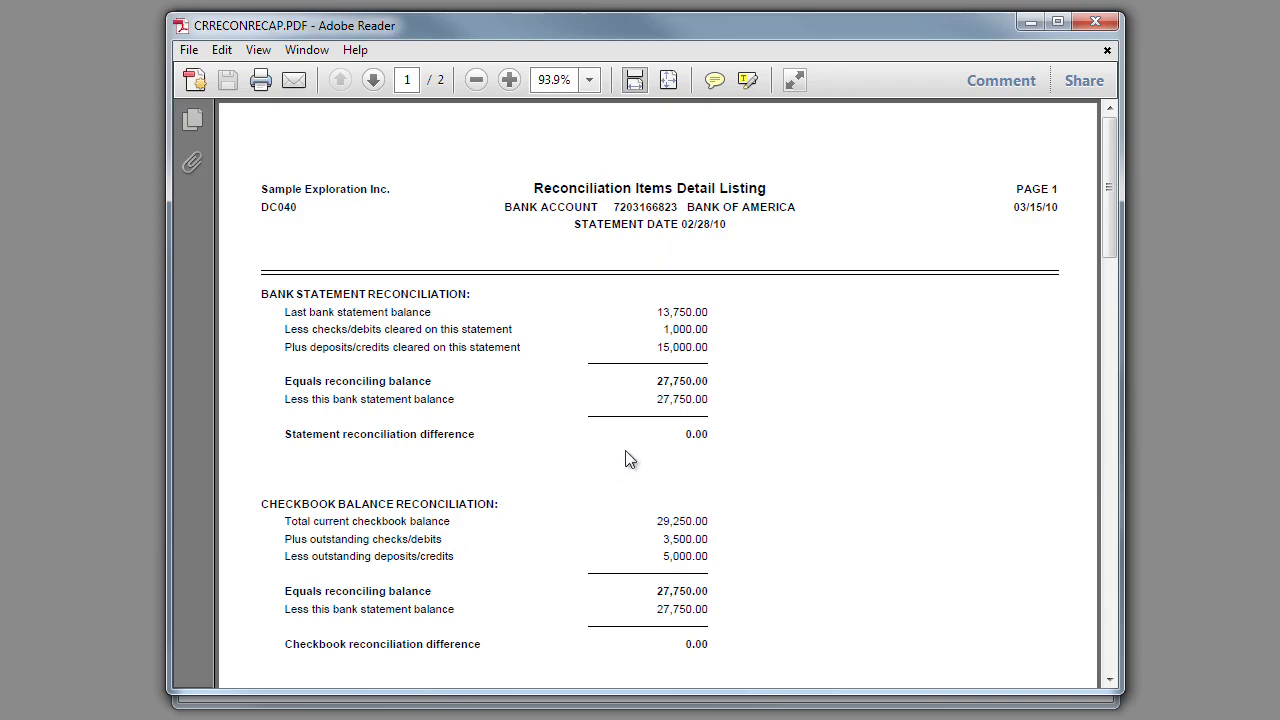
pyautogui.moveTo(538, 645)
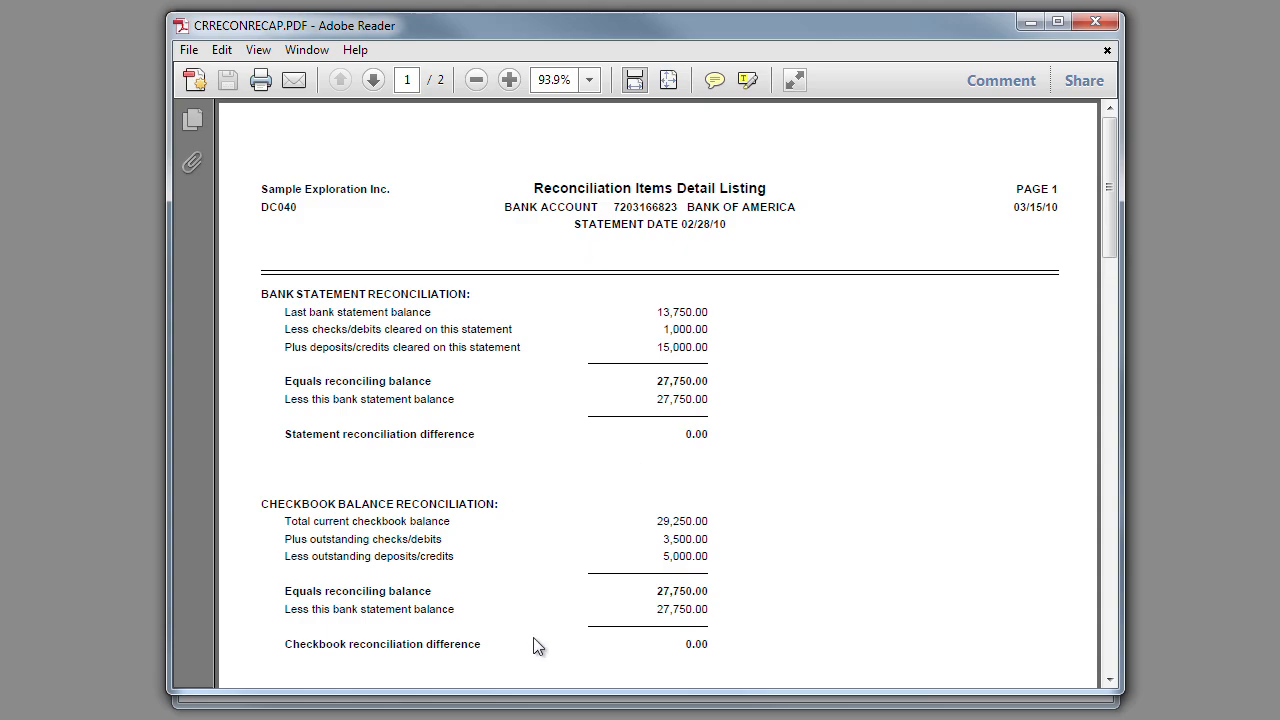
pyautogui.moveTo(607, 680)
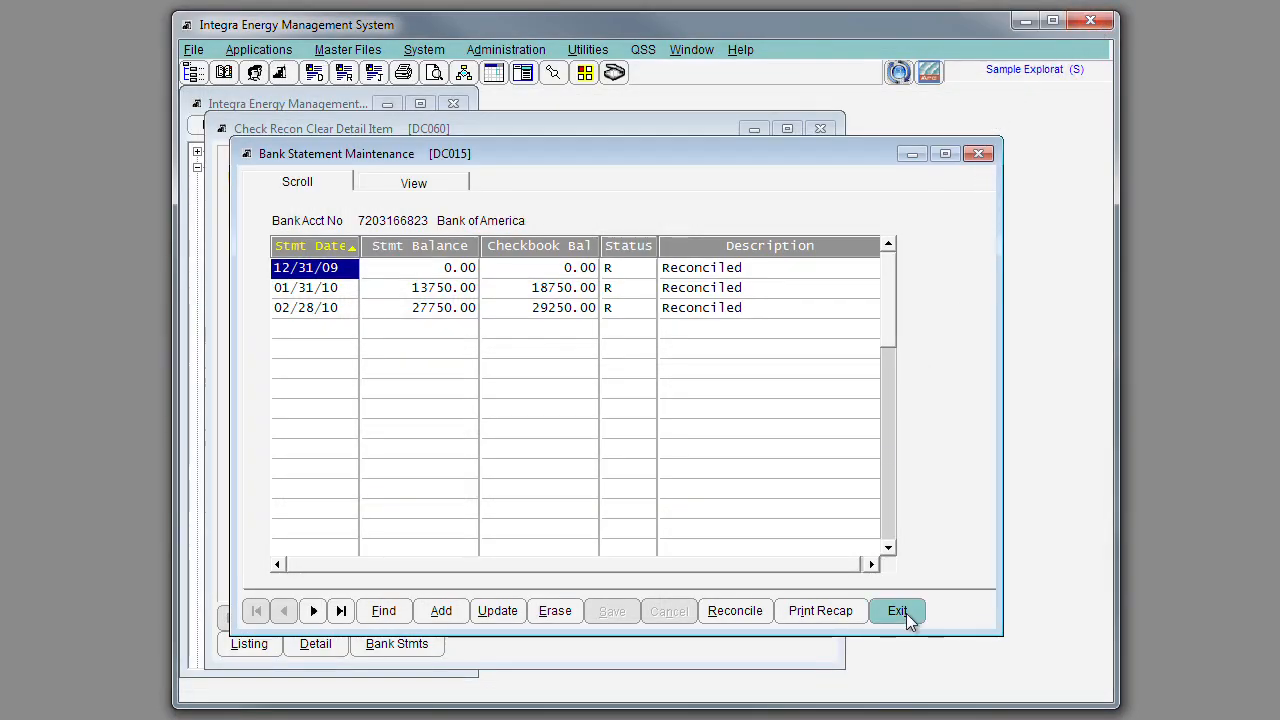
# Exit Bank Statement Maintenance, returning to the Bank of America clear detail item list.
pyautogui.click(896, 610)
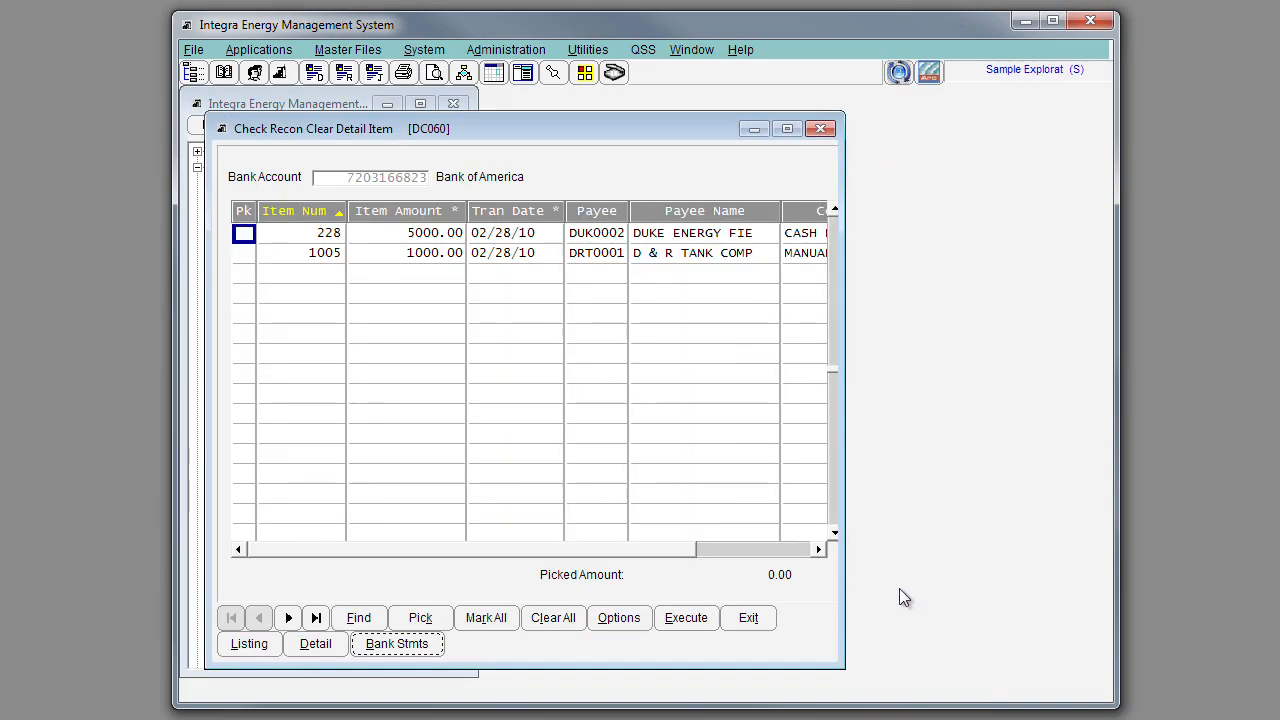